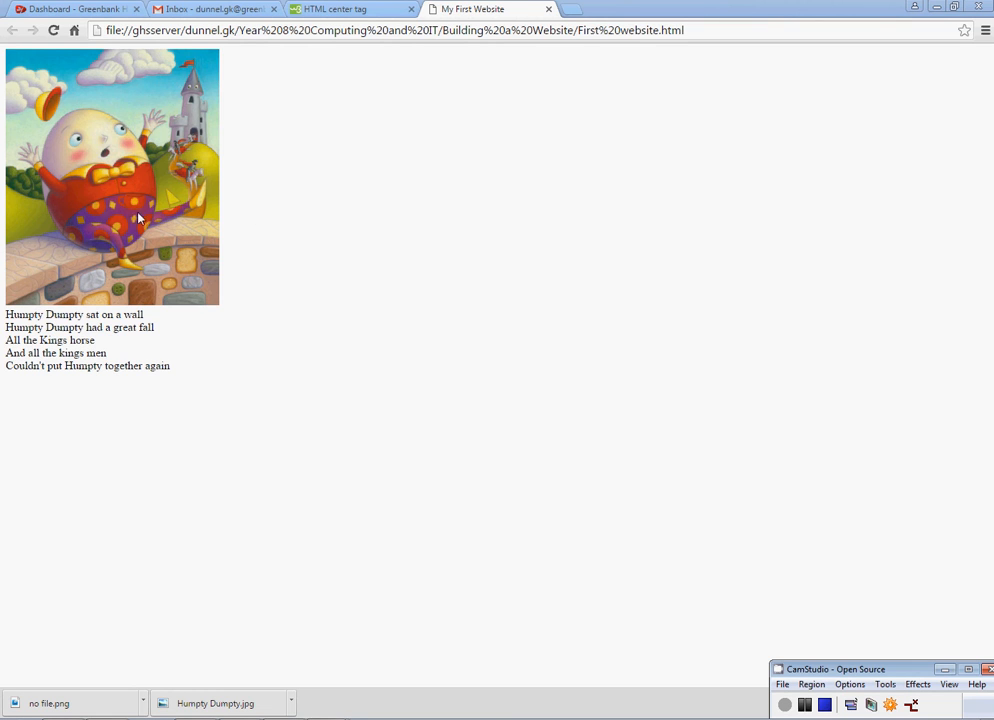
{"action": "mouse_move", "coordinate": [105, 170]}
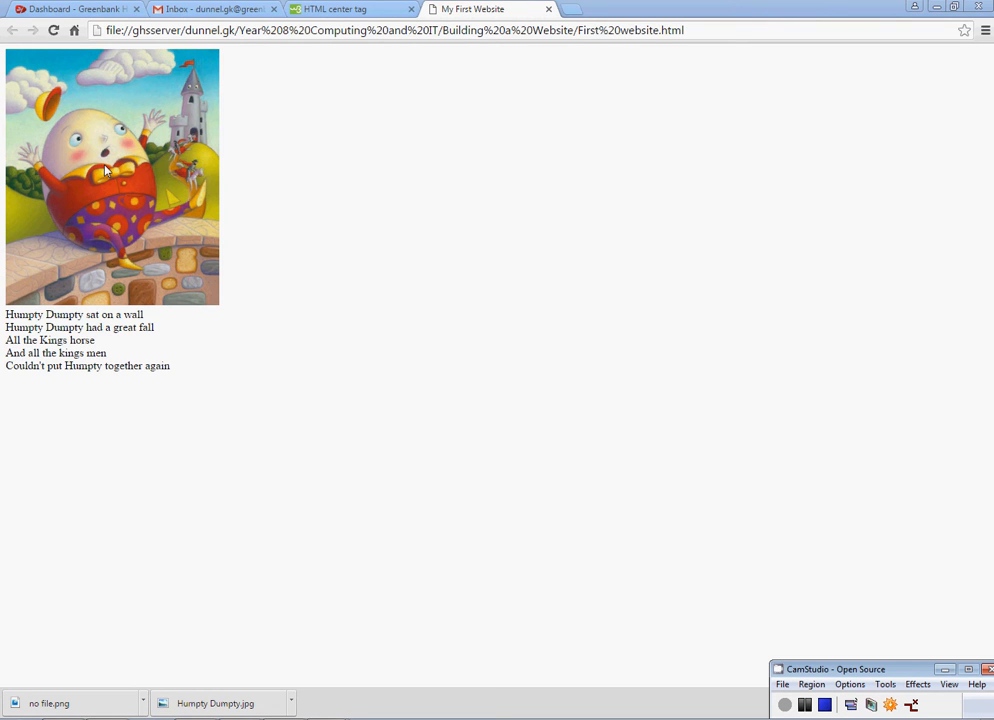
{"action": "mouse_move", "coordinate": [458, 267]}
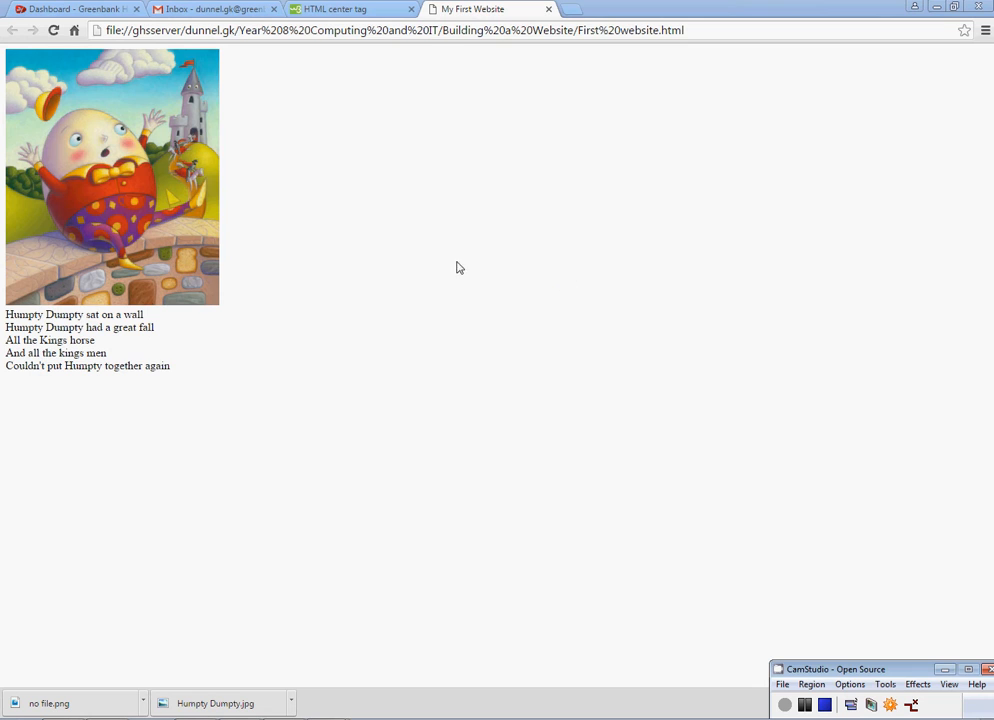
{"action": "mouse_move", "coordinate": [118, 123]}
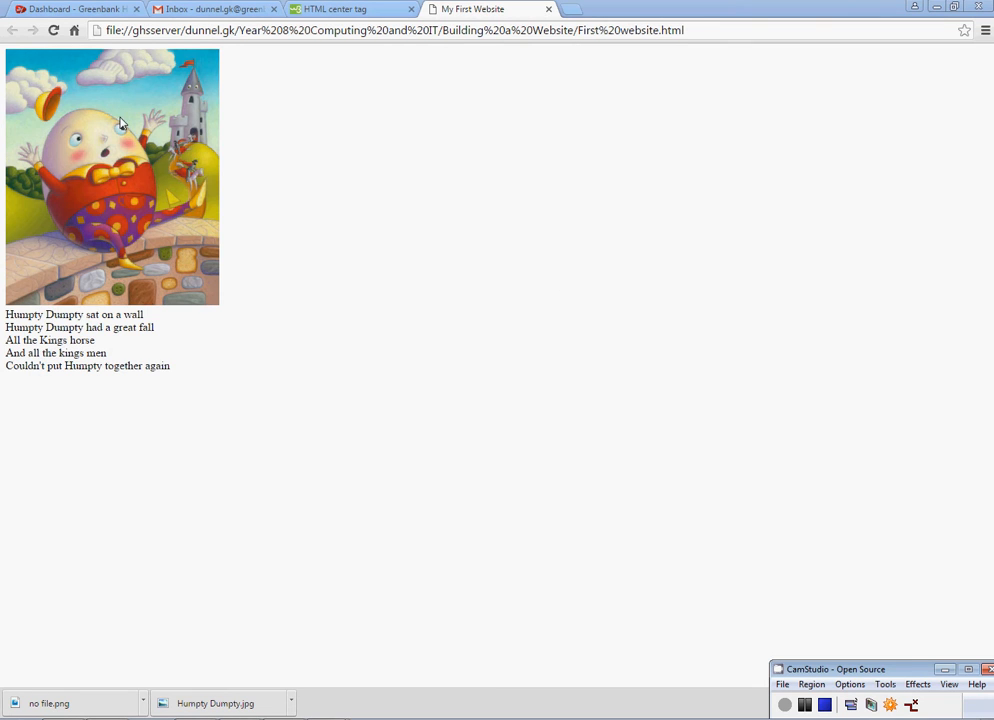
{"action": "mouse_move", "coordinate": [455, 141]}
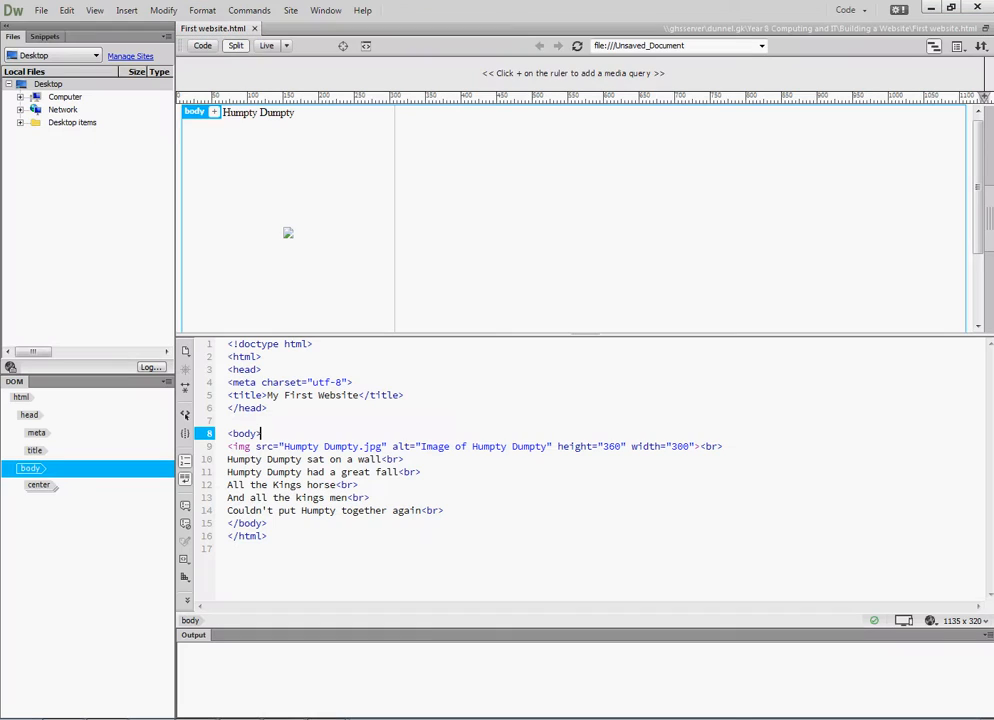
{"action": "mouse_move", "coordinate": [264, 433]}
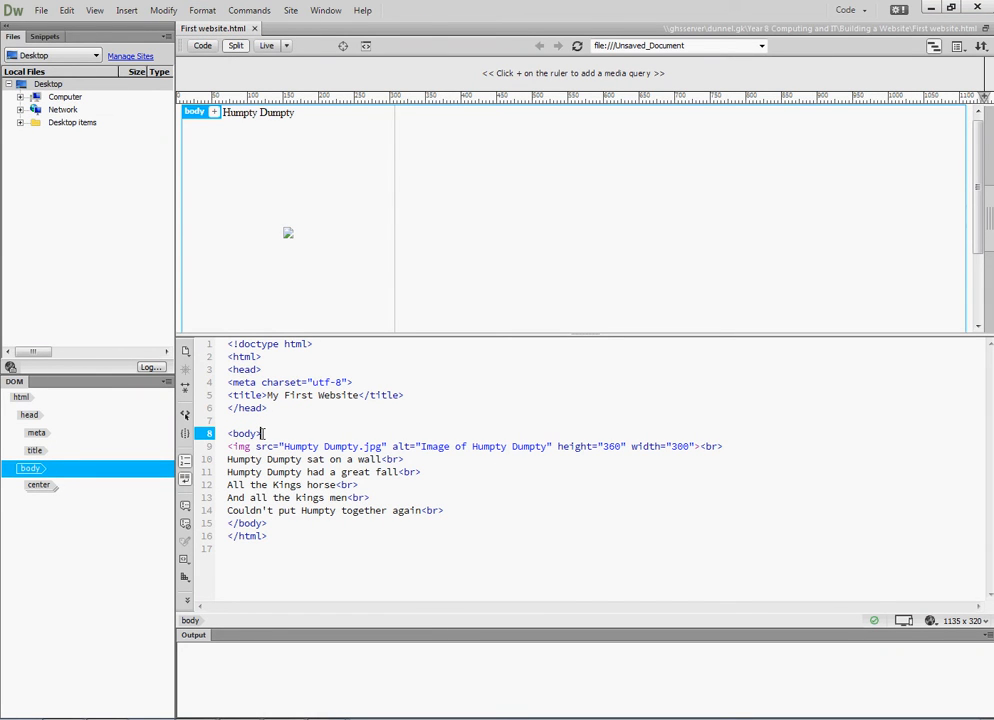
Step: Add <center> after <body> and </center> after the last rhyme line
{"action": "key", "text": "Enter"}
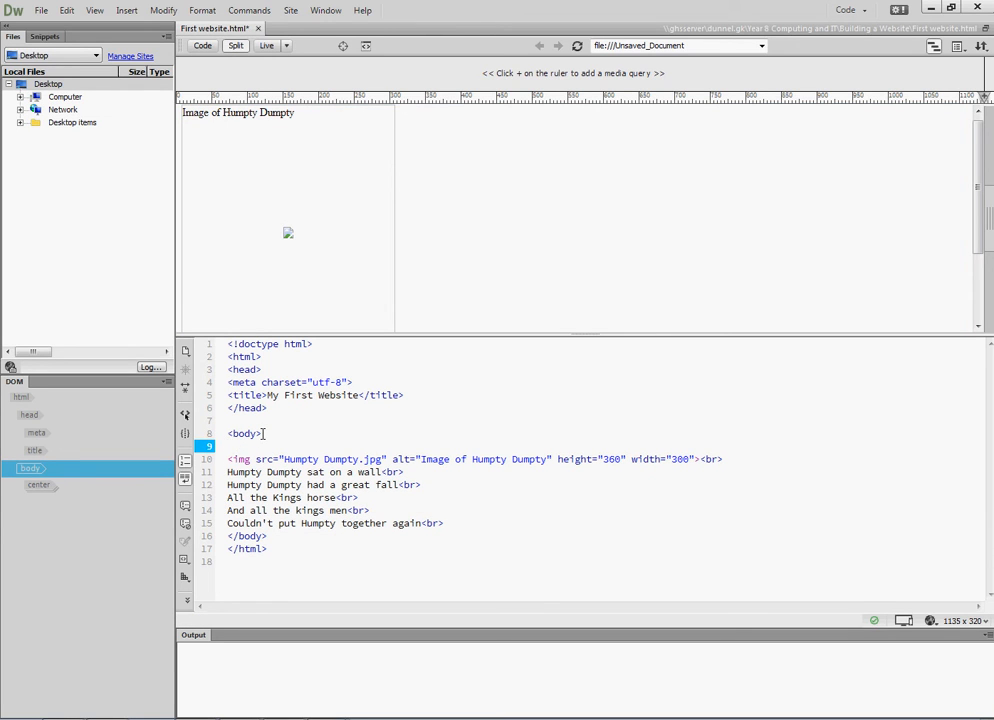
{"action": "type", "text": "<"}
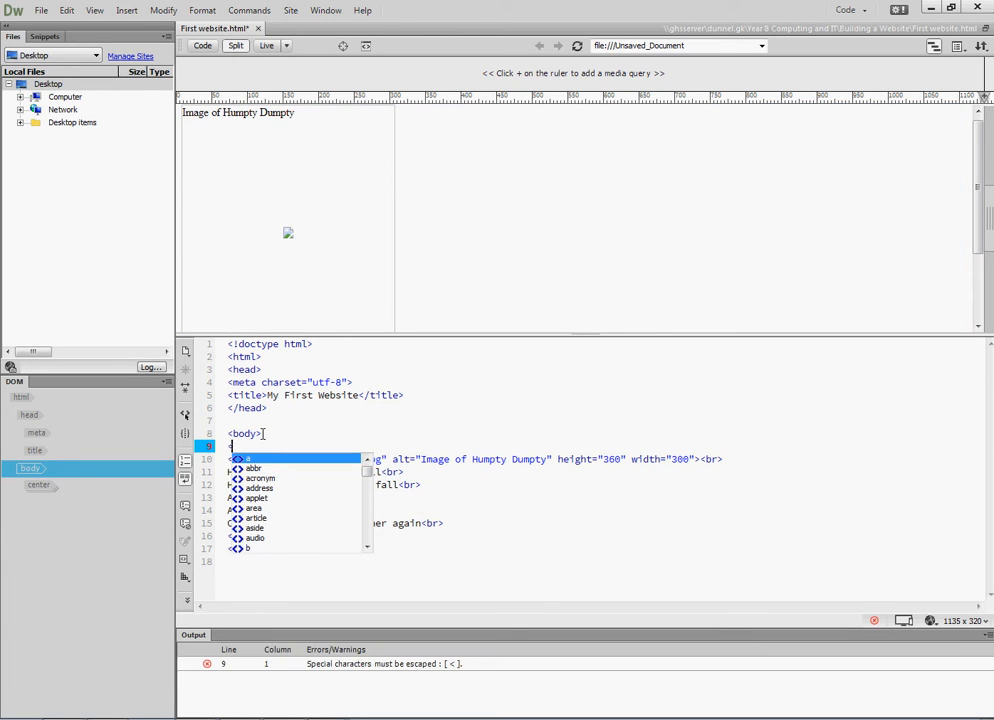
{"action": "type", "text": "ct"}
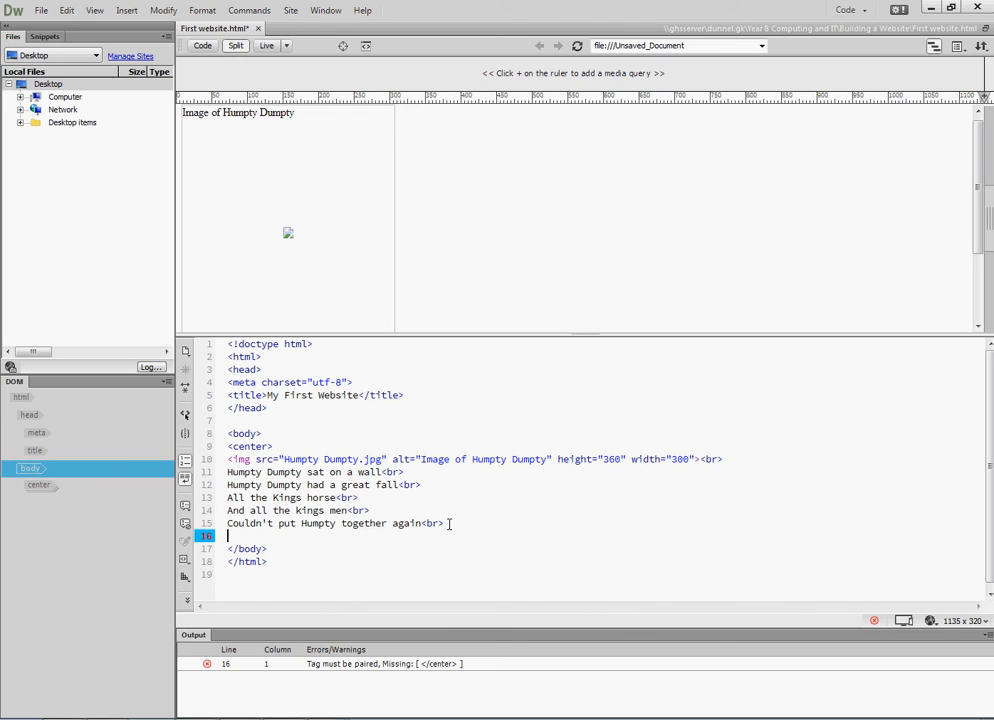
{"action": "type", "text": "</center>c"}
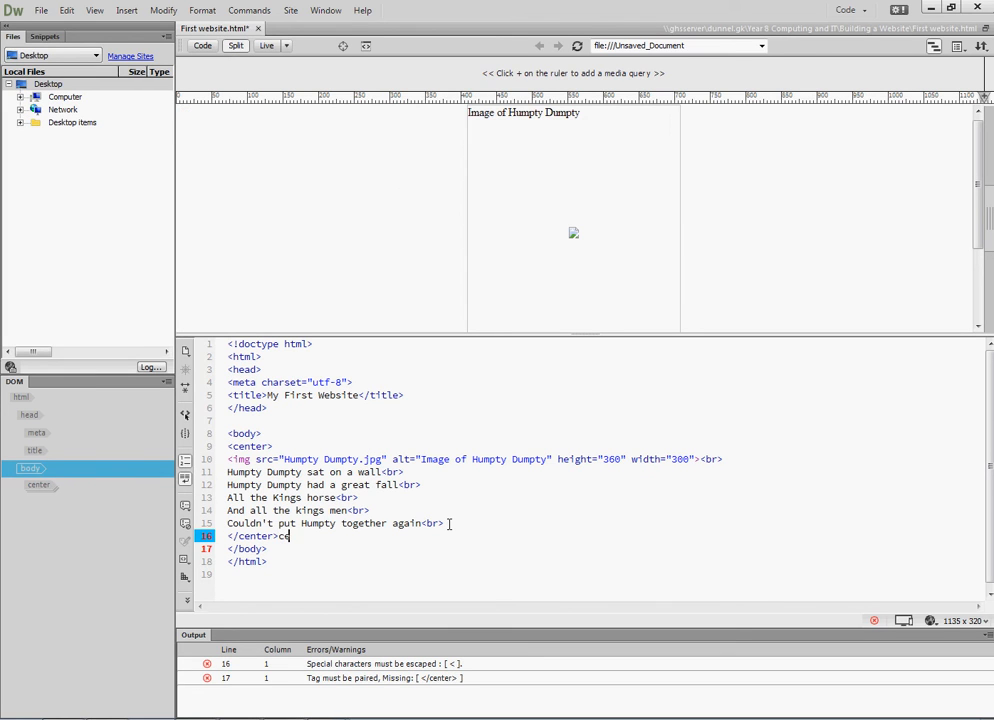
{"action": "type", "text": "enter"}
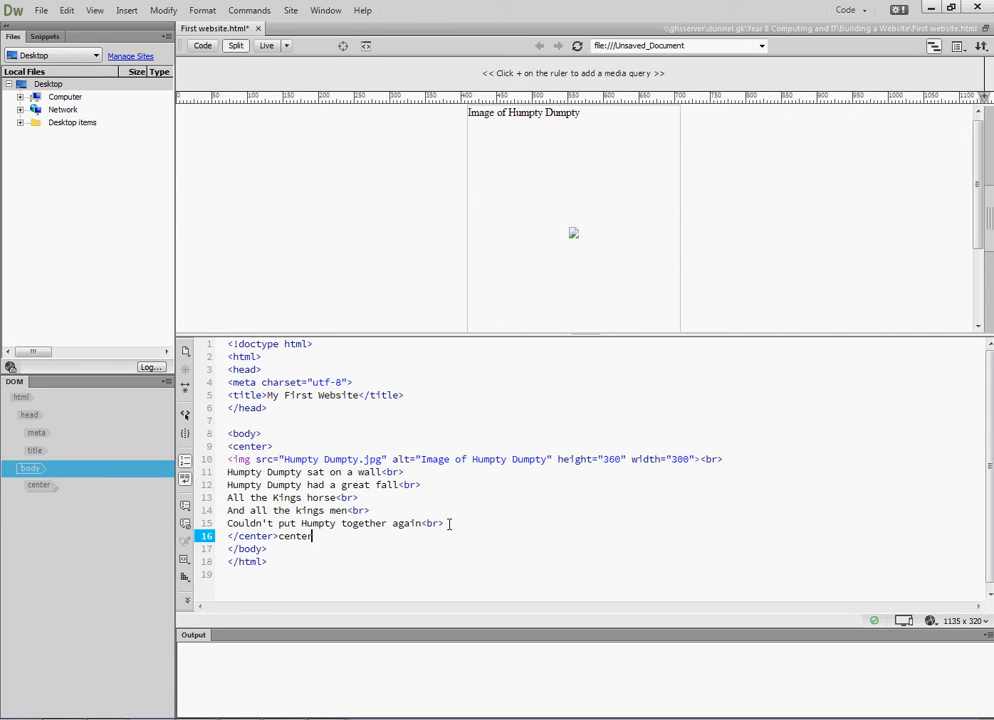
{"action": "type", "text": ">"}
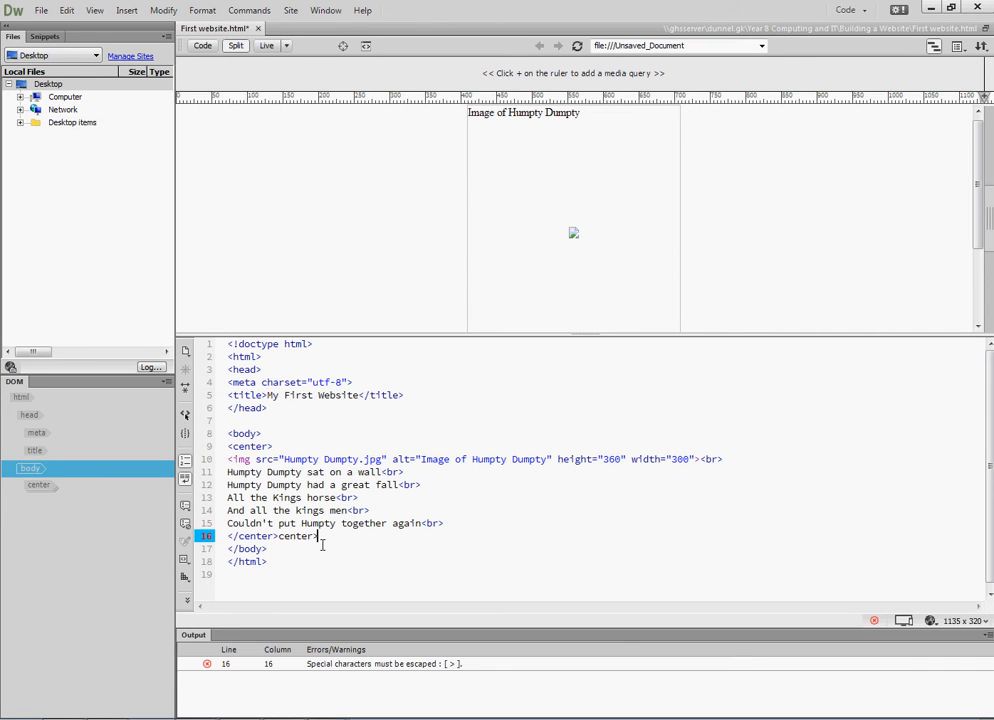
{"action": "key", "text": "BackSpace"}
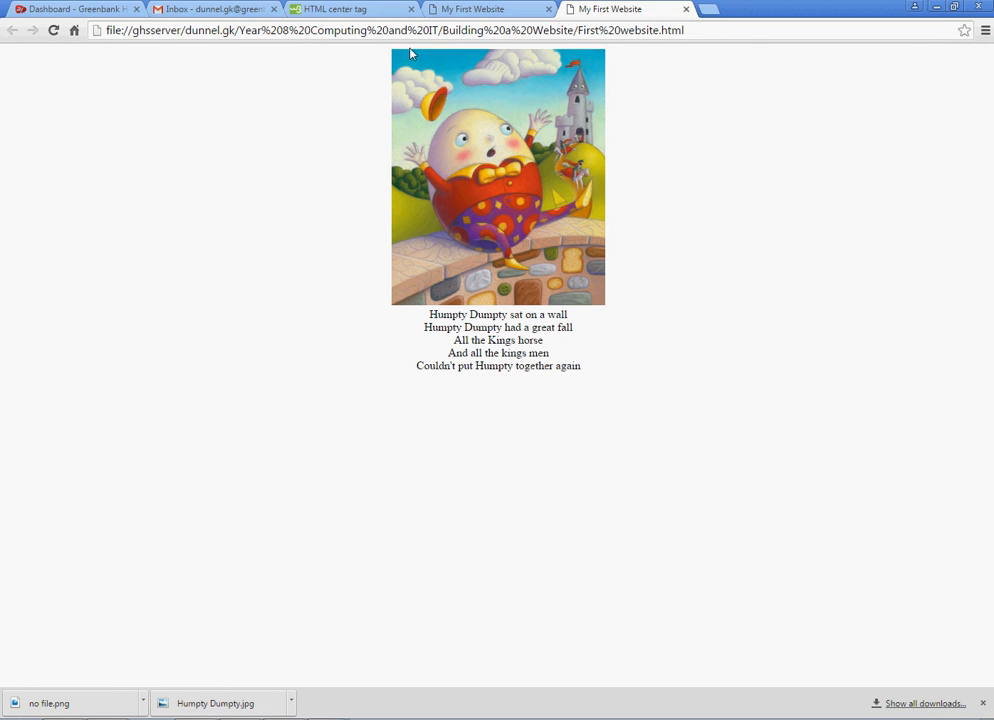
{"action": "mouse_move", "coordinate": [519, 340]}
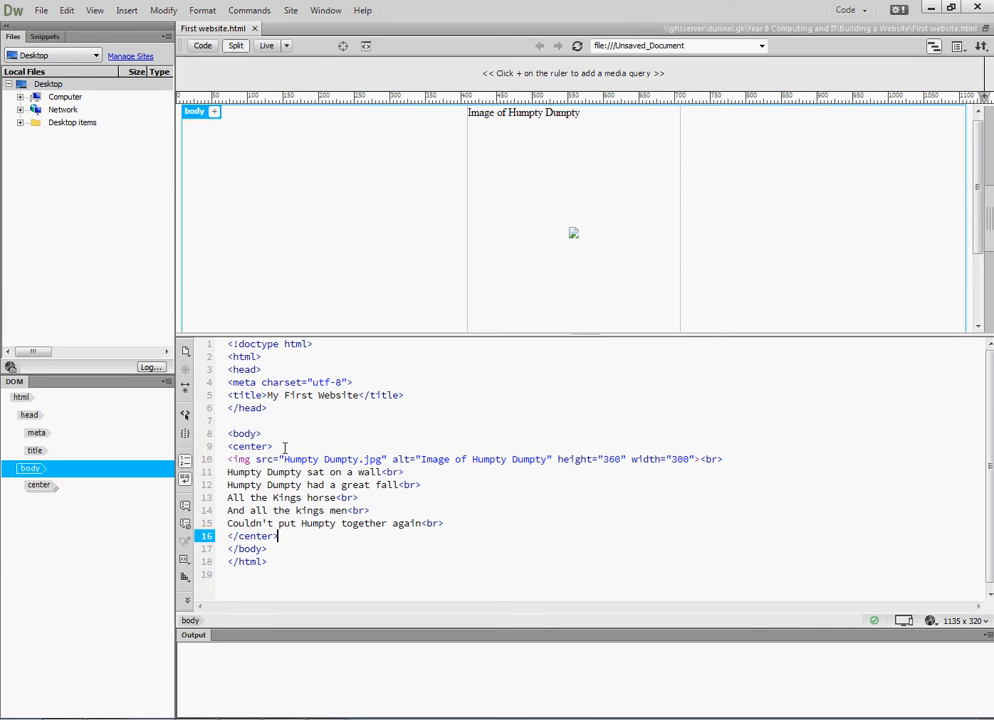
Step: Add a 'Humpty Dumpty' title after <center>, with three <br> tags after it and one after the image
{"action": "left_click", "coordinate": [275, 446]}
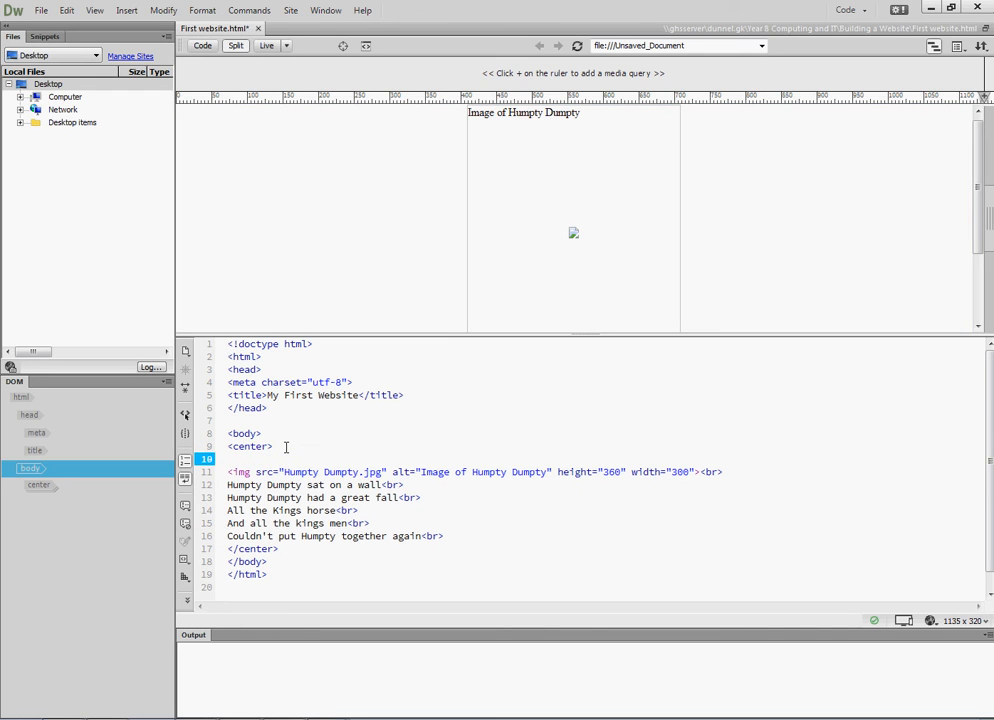
{"action": "type", "text": "Humg"}
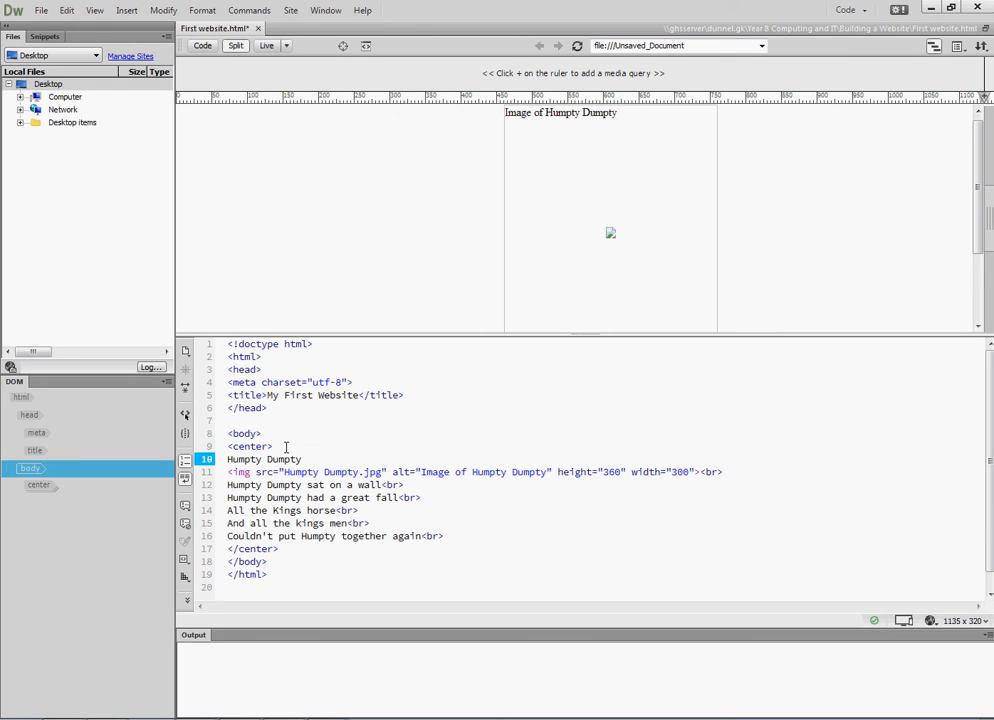
{"action": "type", "text": "<"}
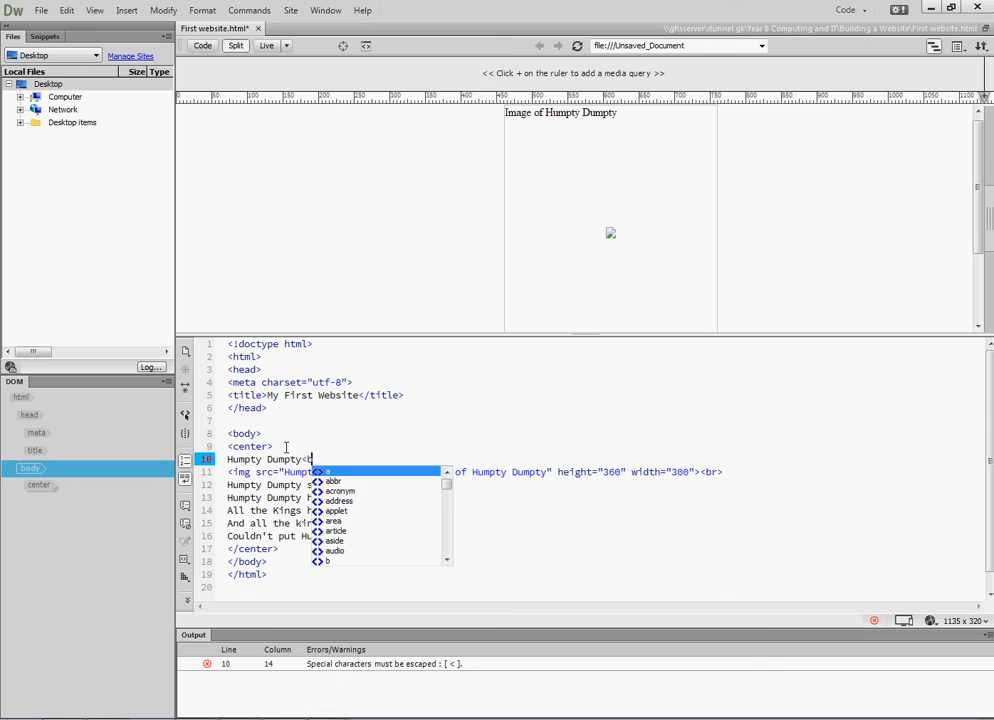
{"action": "type", "text": "br>"}
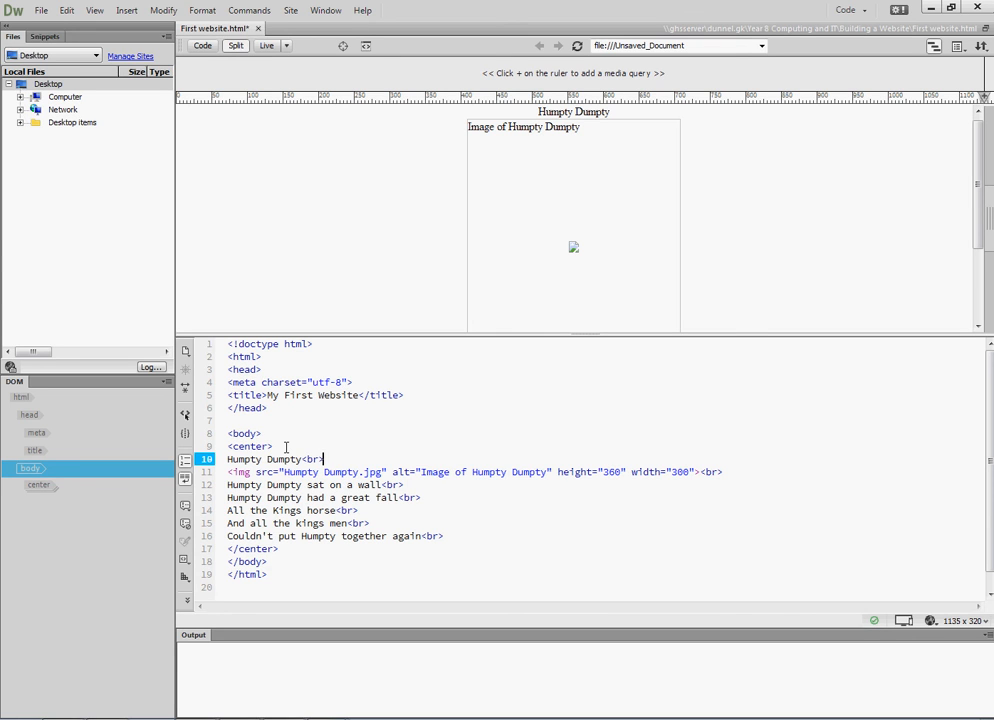
{"action": "type", "text": "<br>"}
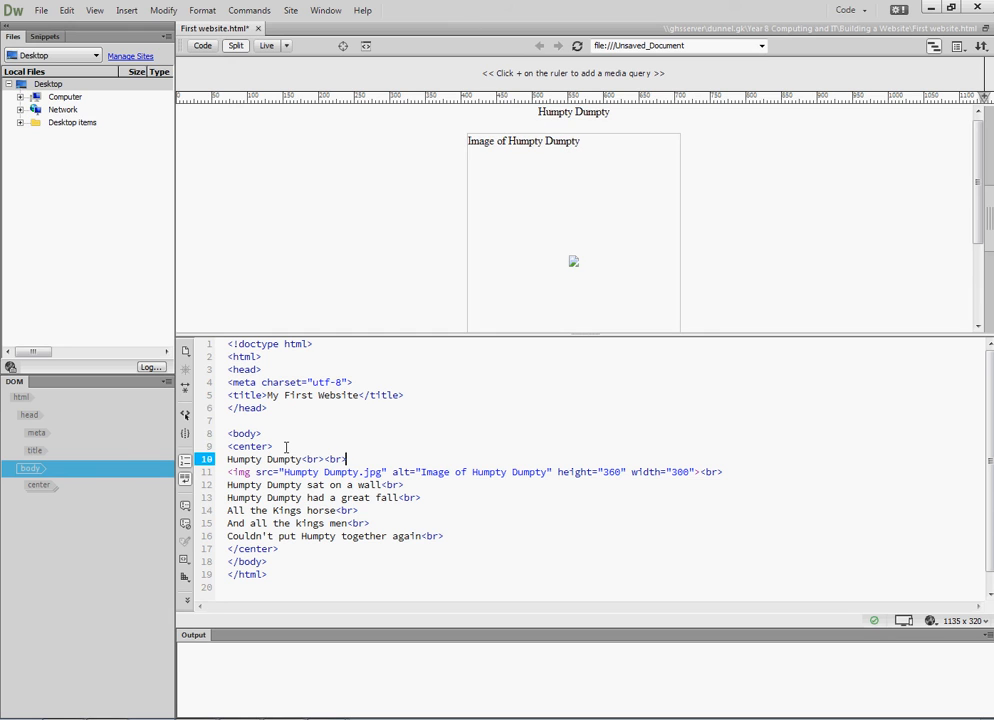
{"action": "type", "text": "<"}
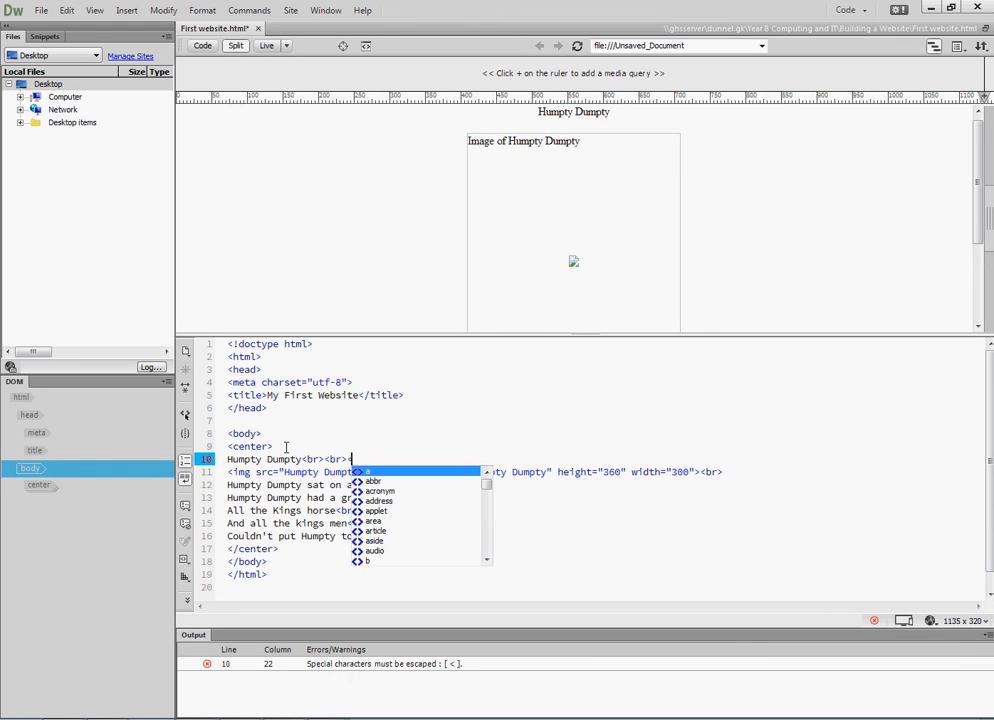
{"action": "type", "text": "br>"}
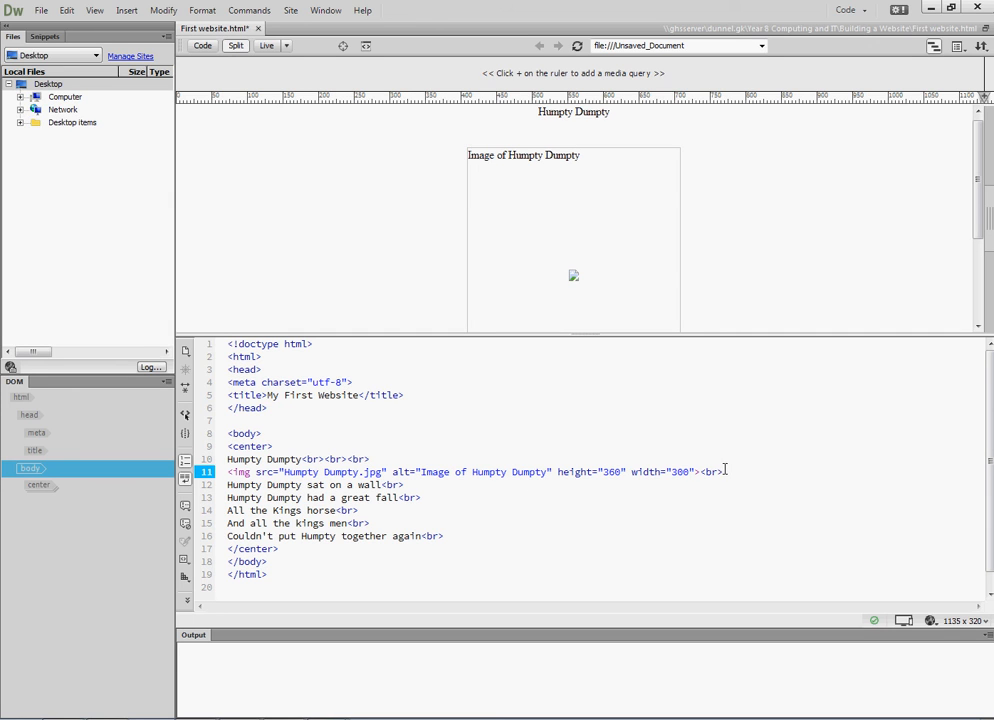
{"action": "type", "text": "<br>"}
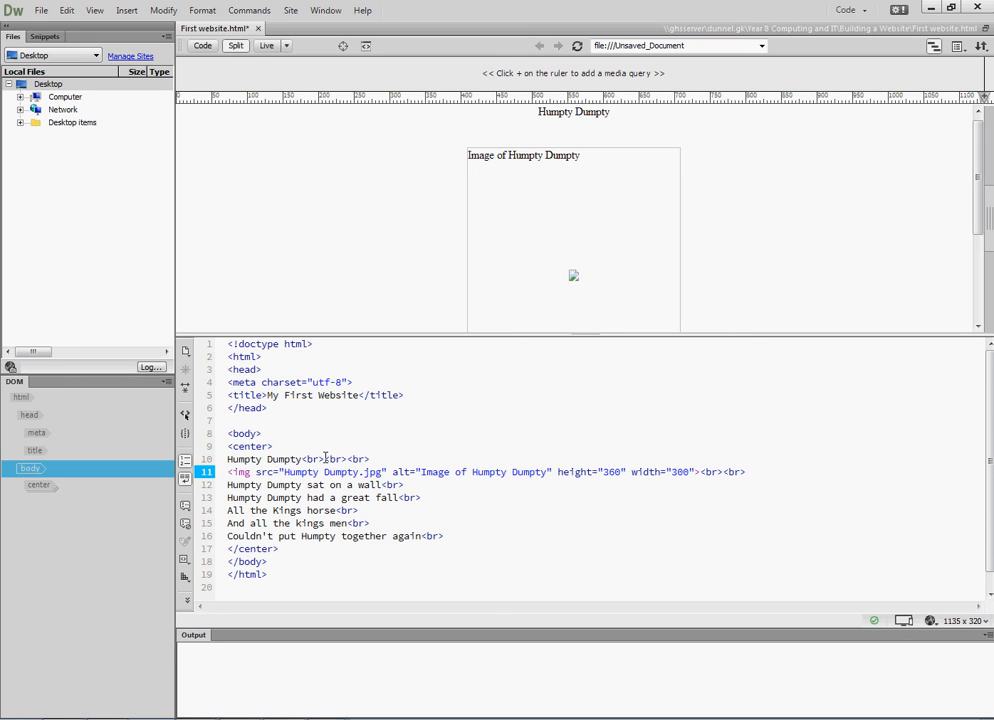
{"action": "left_click", "coordinate": [725, 472]}
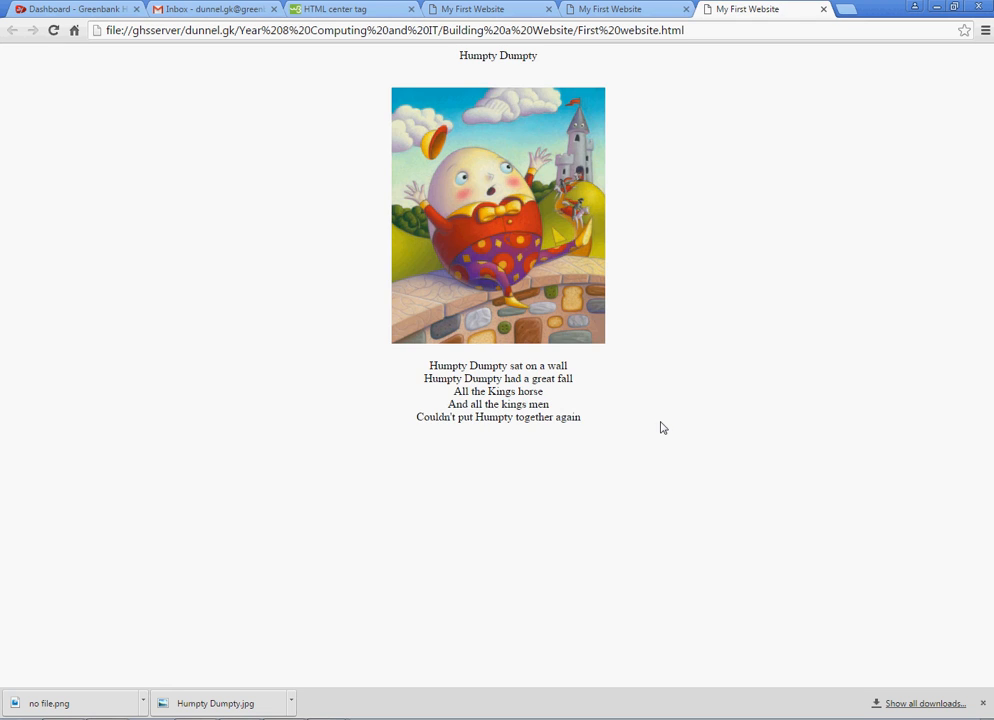
{"action": "mouse_move", "coordinate": [498, 78]}
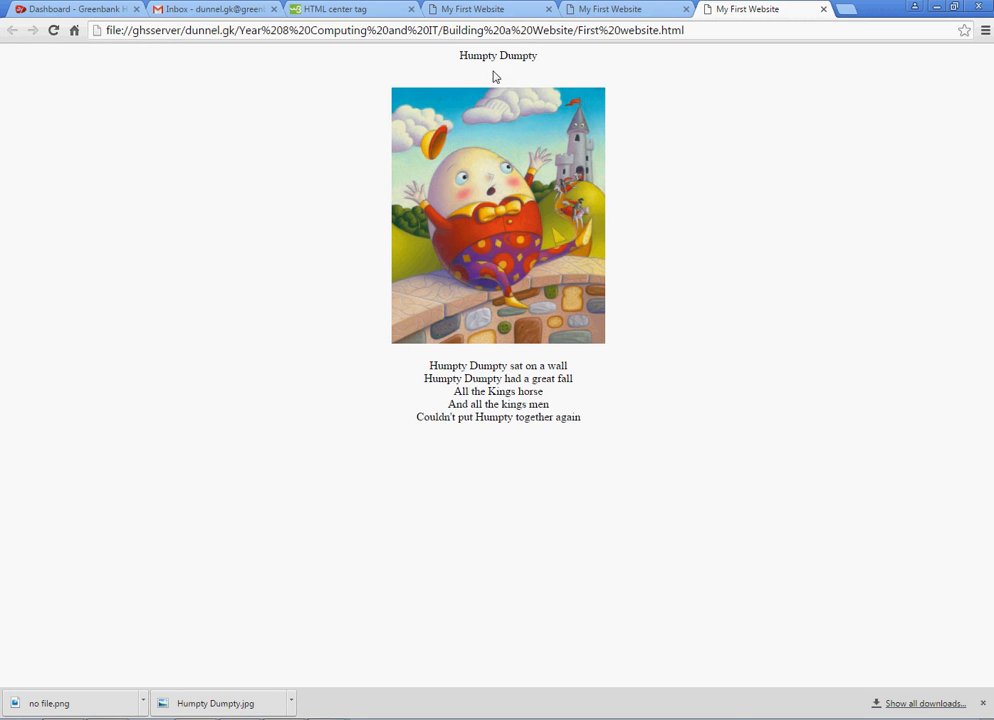
{"action": "mouse_move", "coordinate": [473, 363]}
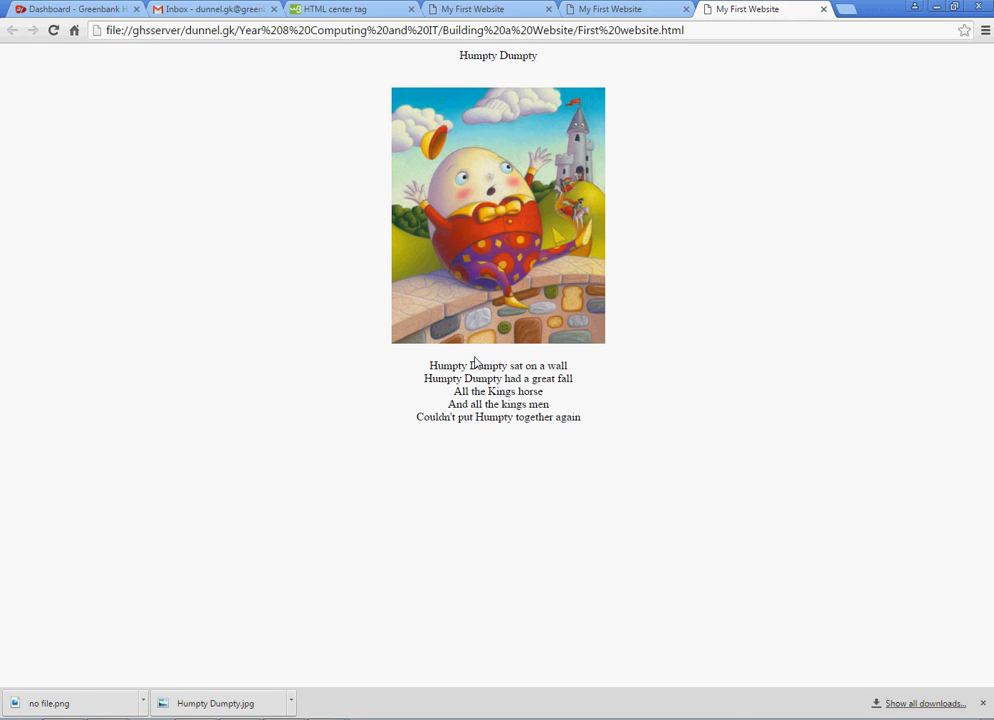